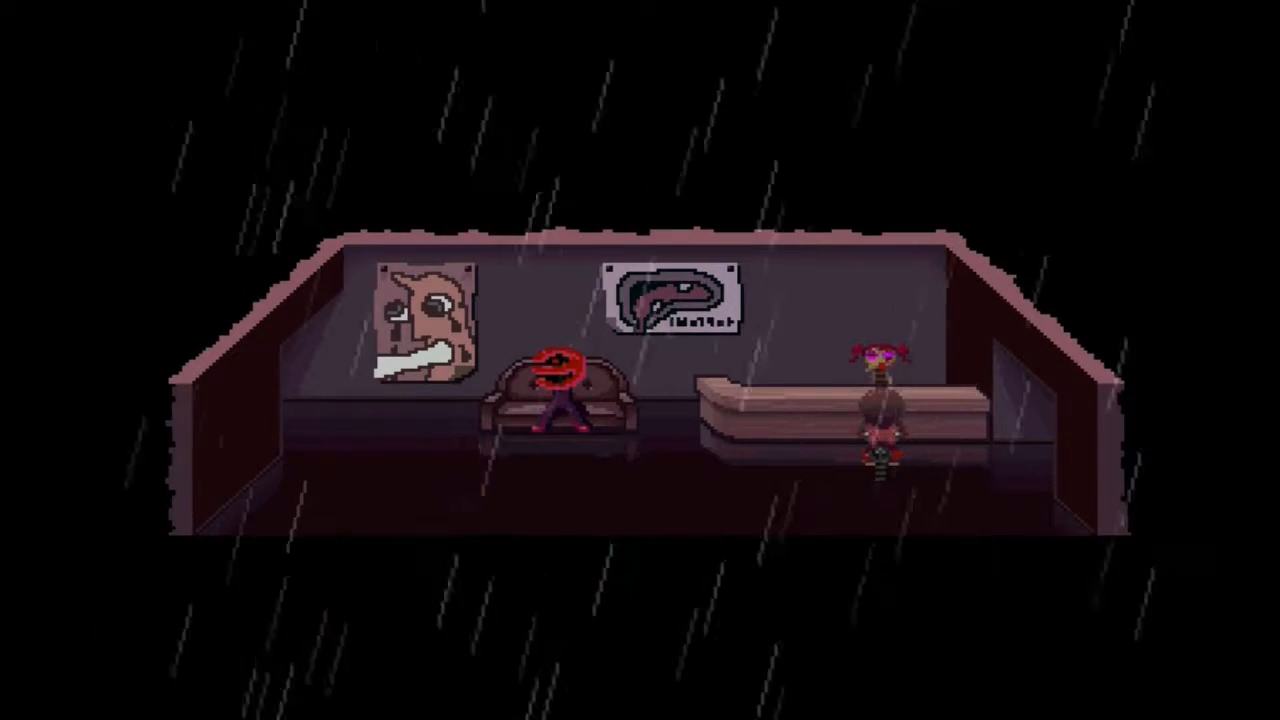
Step: Open the pause menu, browse the Effects list to Flute, then return to the main menu
key(escape)
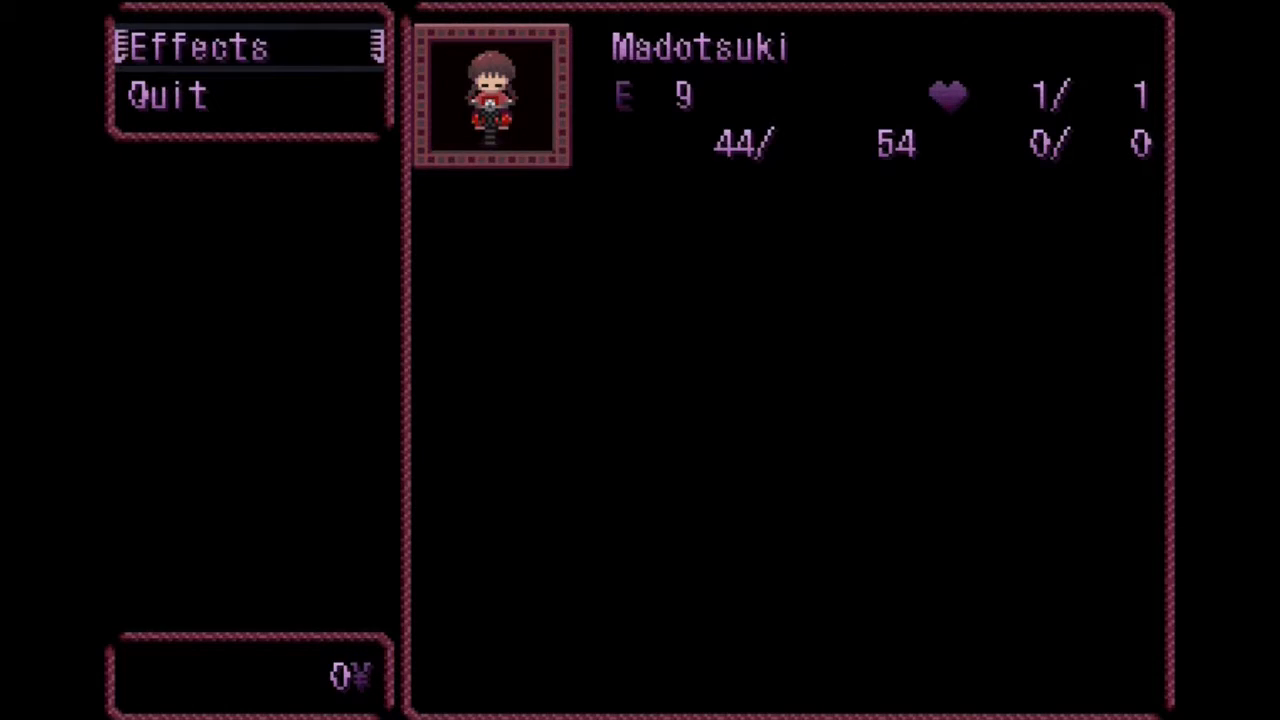
key(escape)
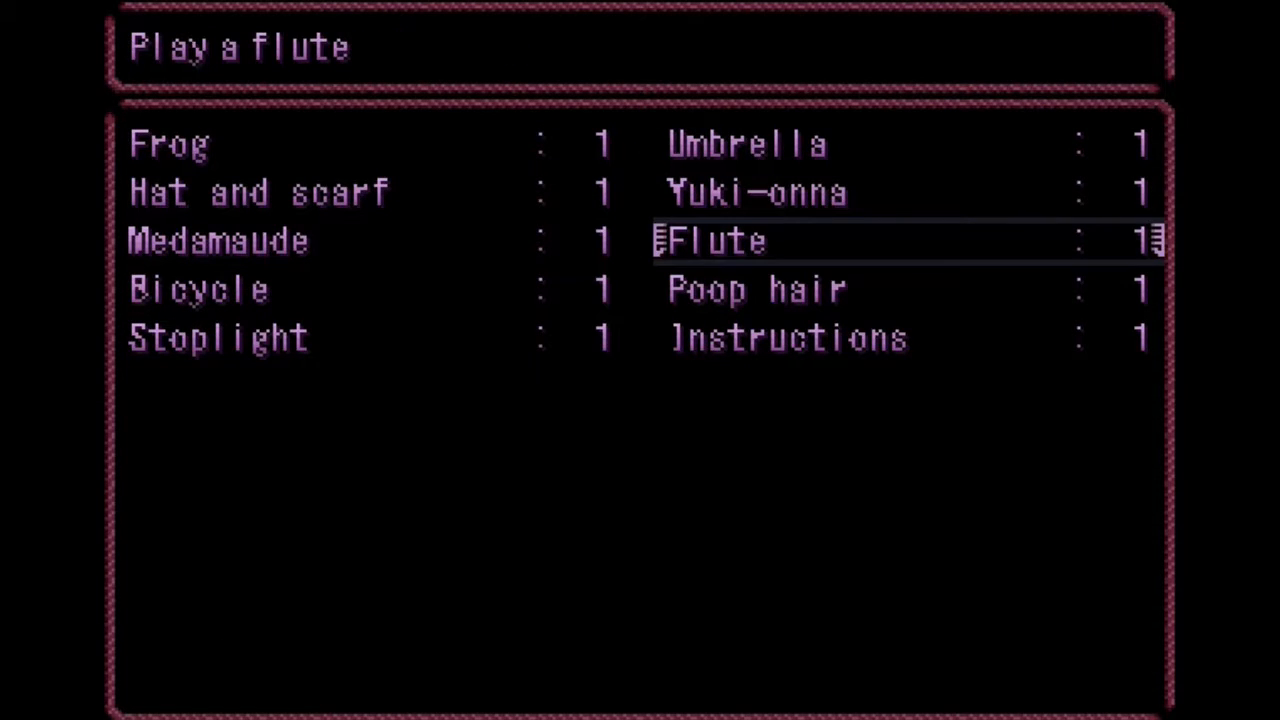
click(710, 240)
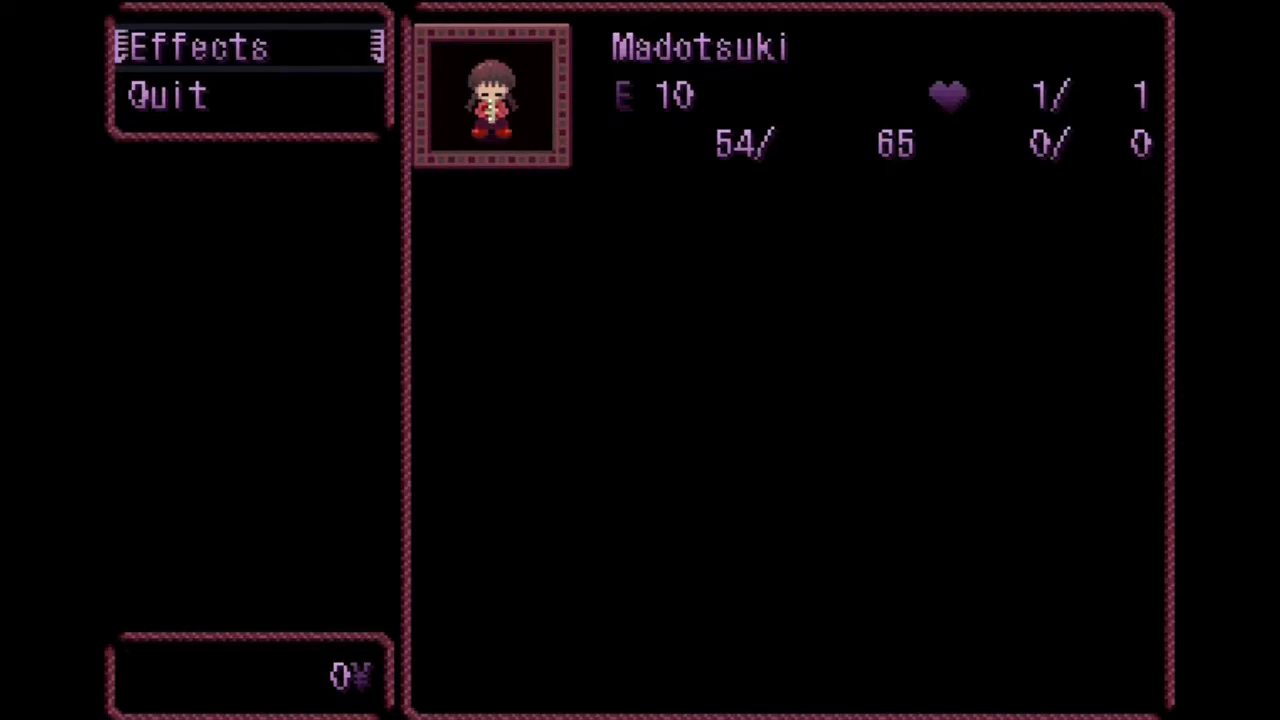
click(196, 46)
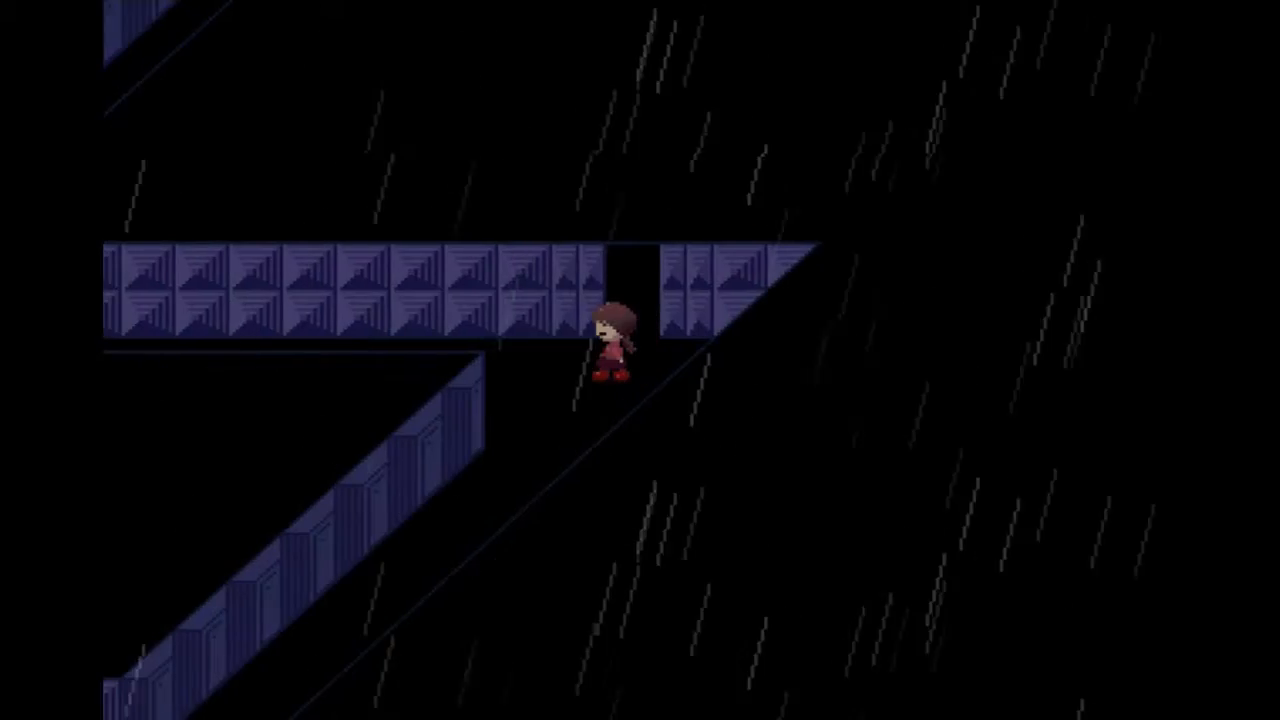
Step: Open the menu's Effects list and move the selection to Medamaude
key(escape)
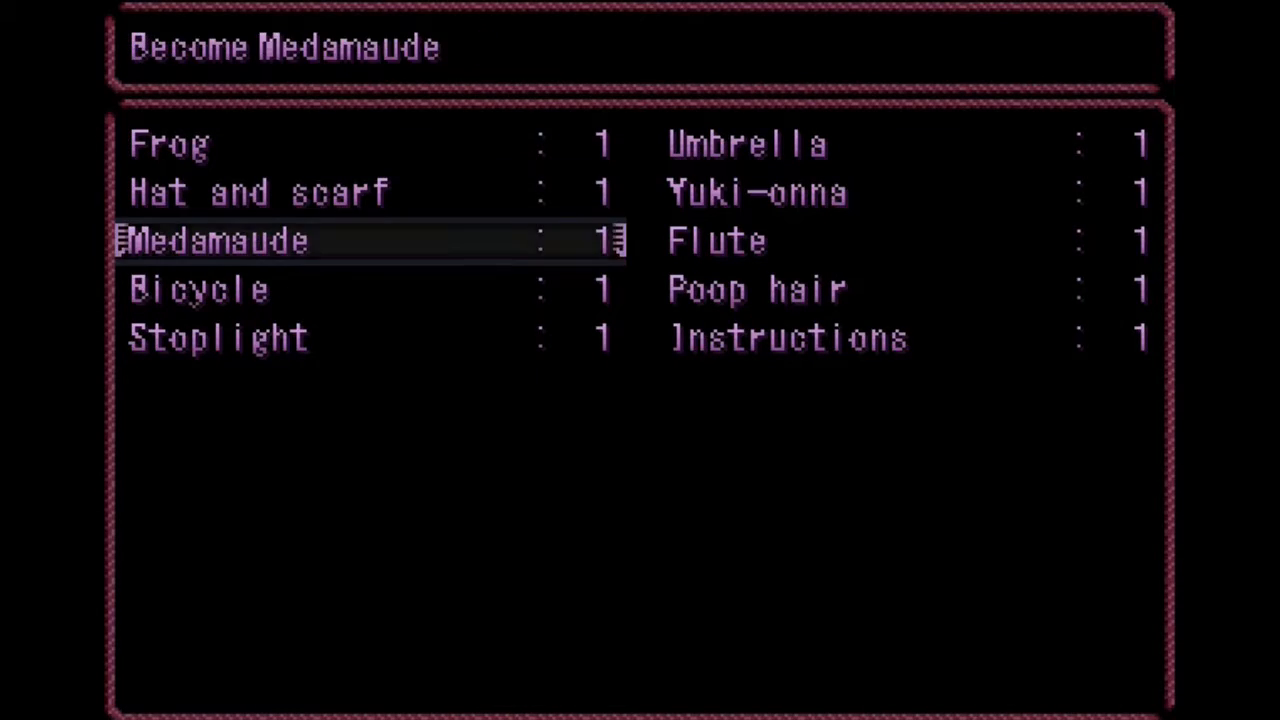
click(216, 240)
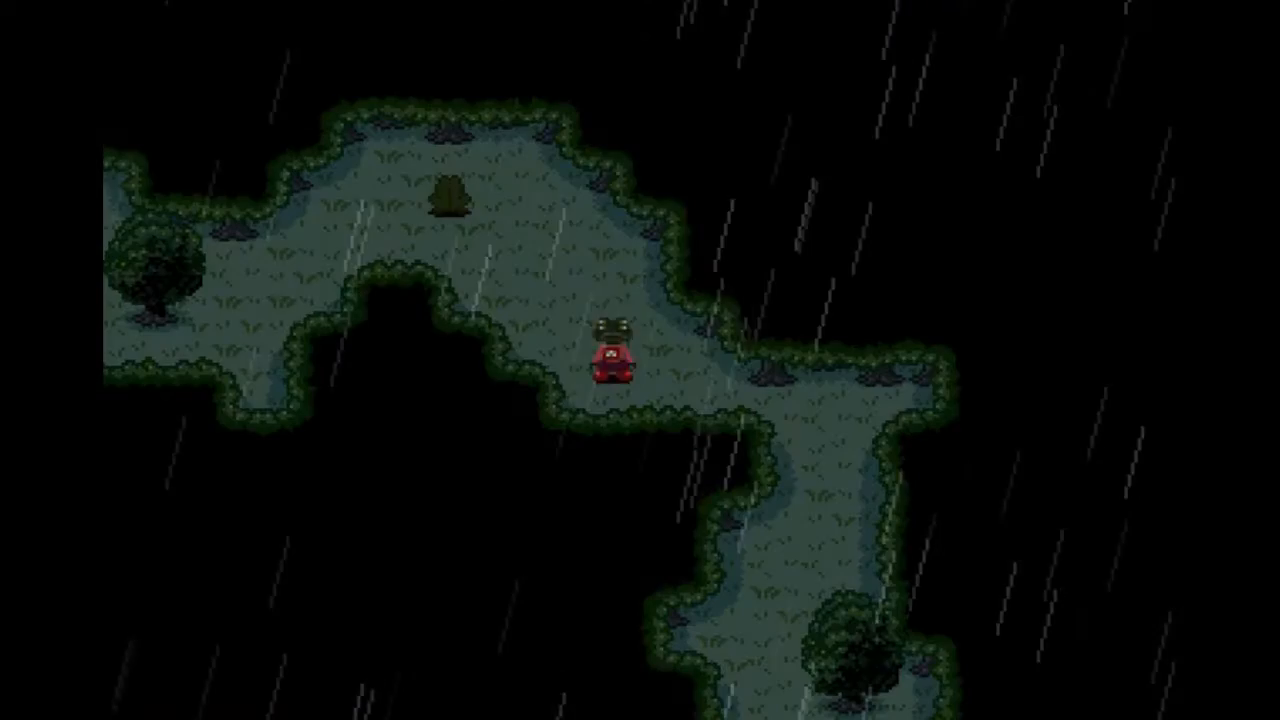
Step: Walk Madotsuki north along the grassy path toward the red figure
key(up)
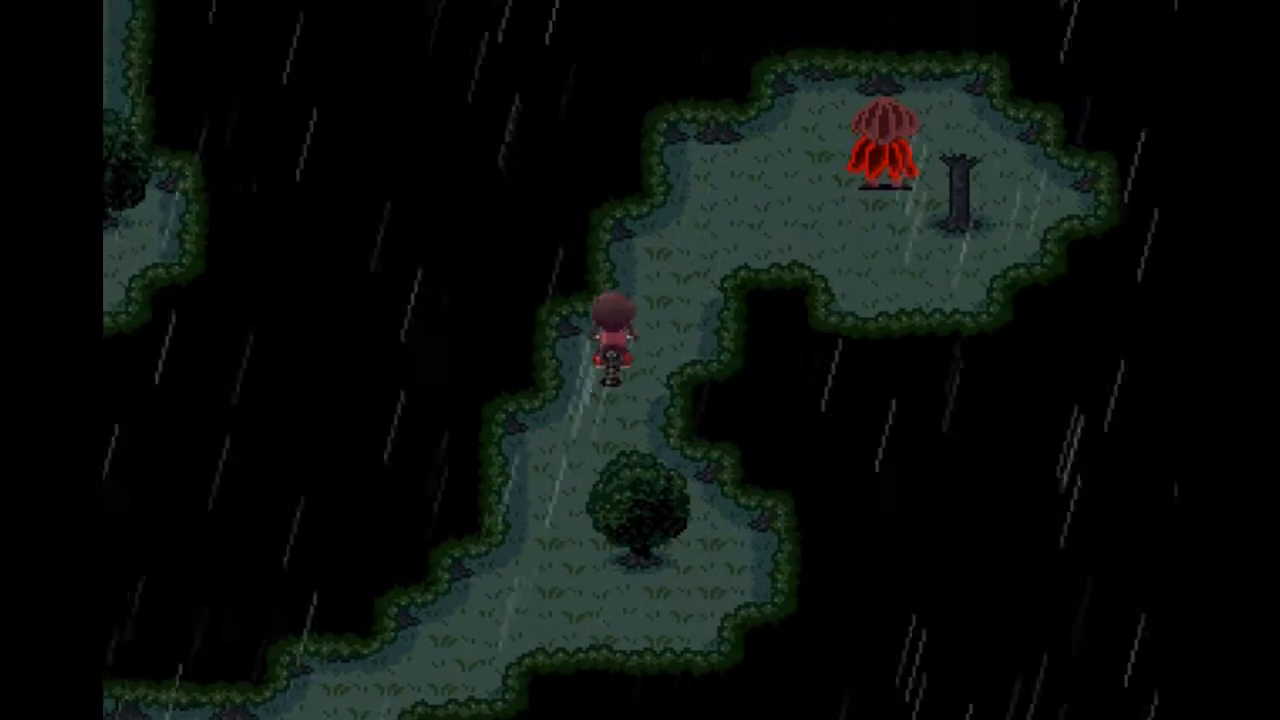
key(Up)
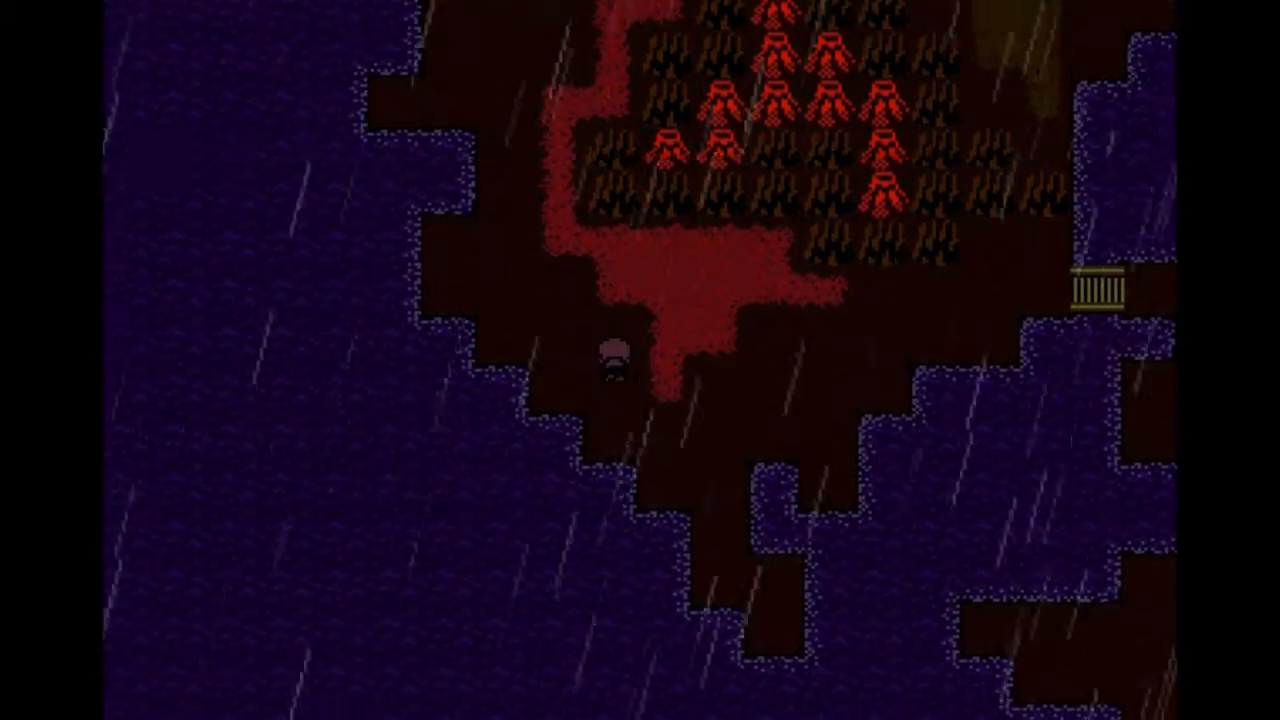
Step: Ride the bicycle north through the red grassland and along the purple lake's shoreline
key(Up)
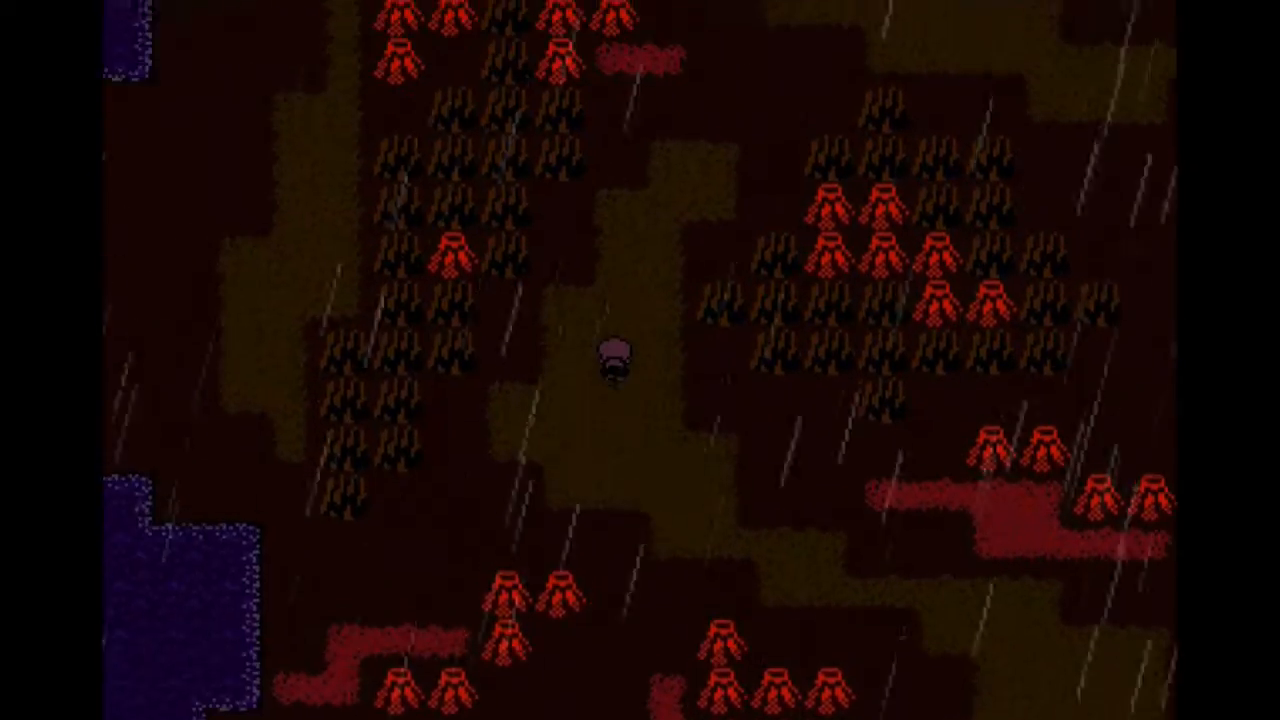
key(Up)
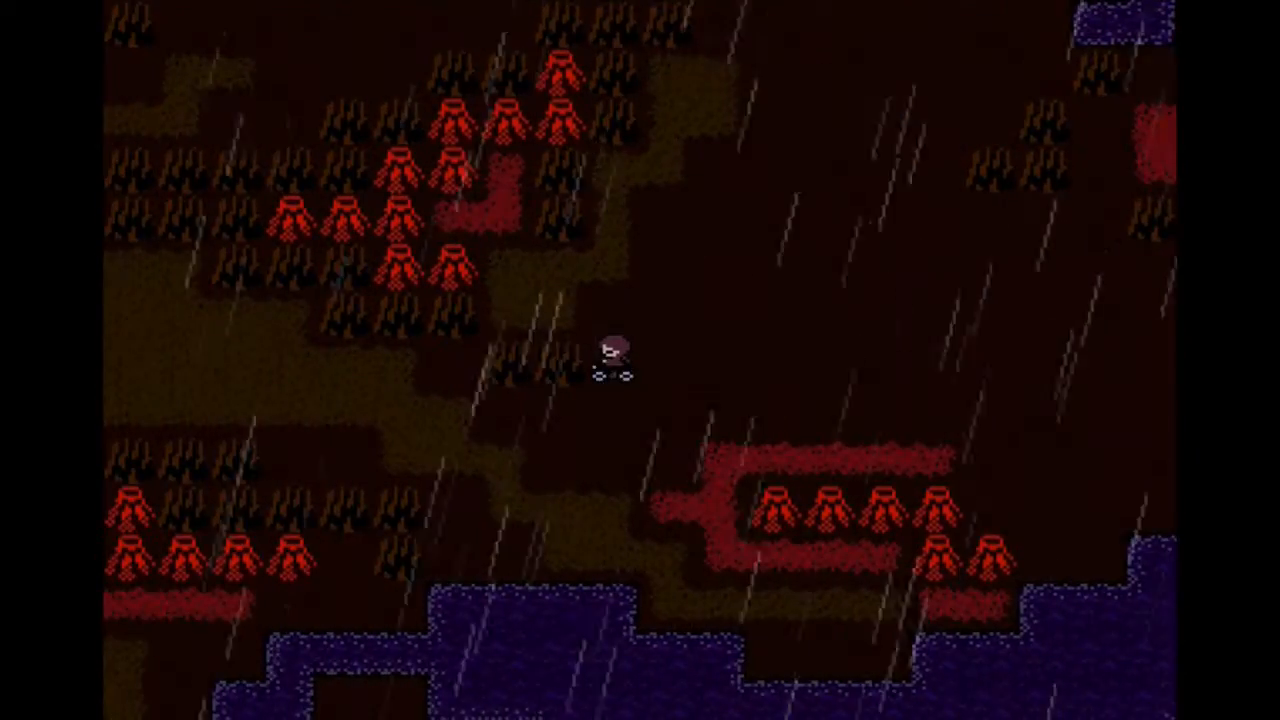
key(up)
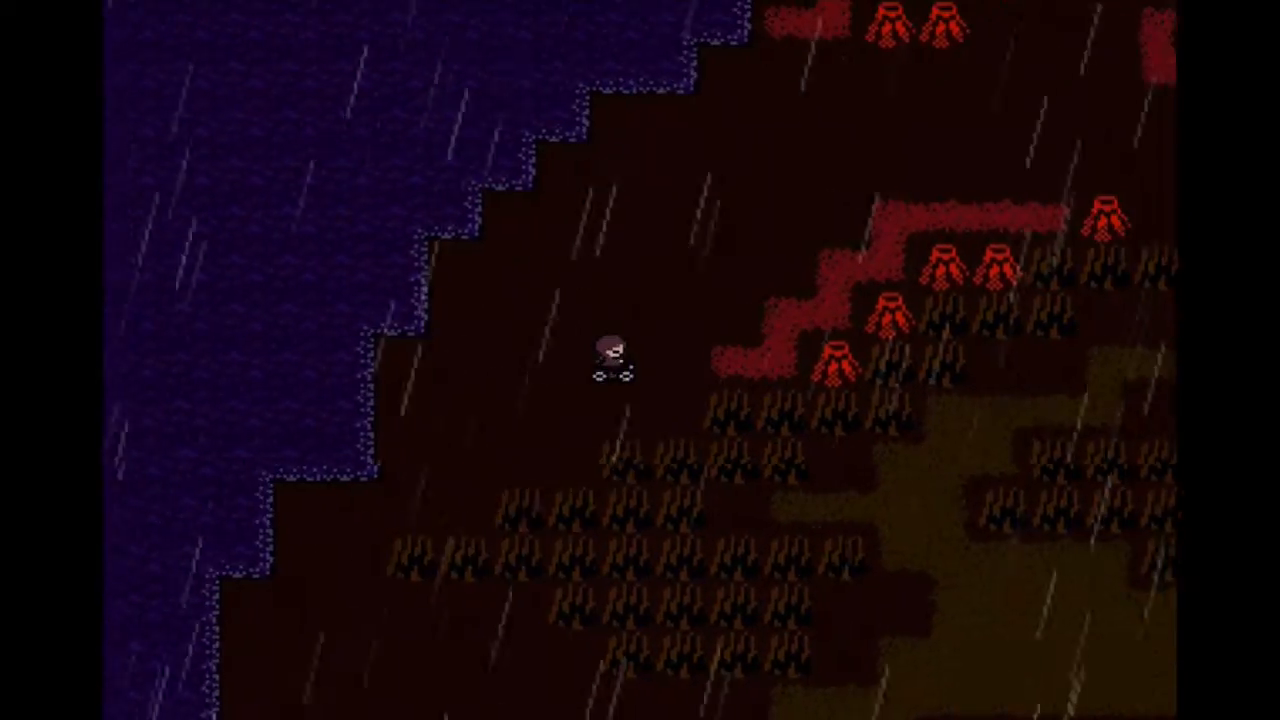
key(Up)
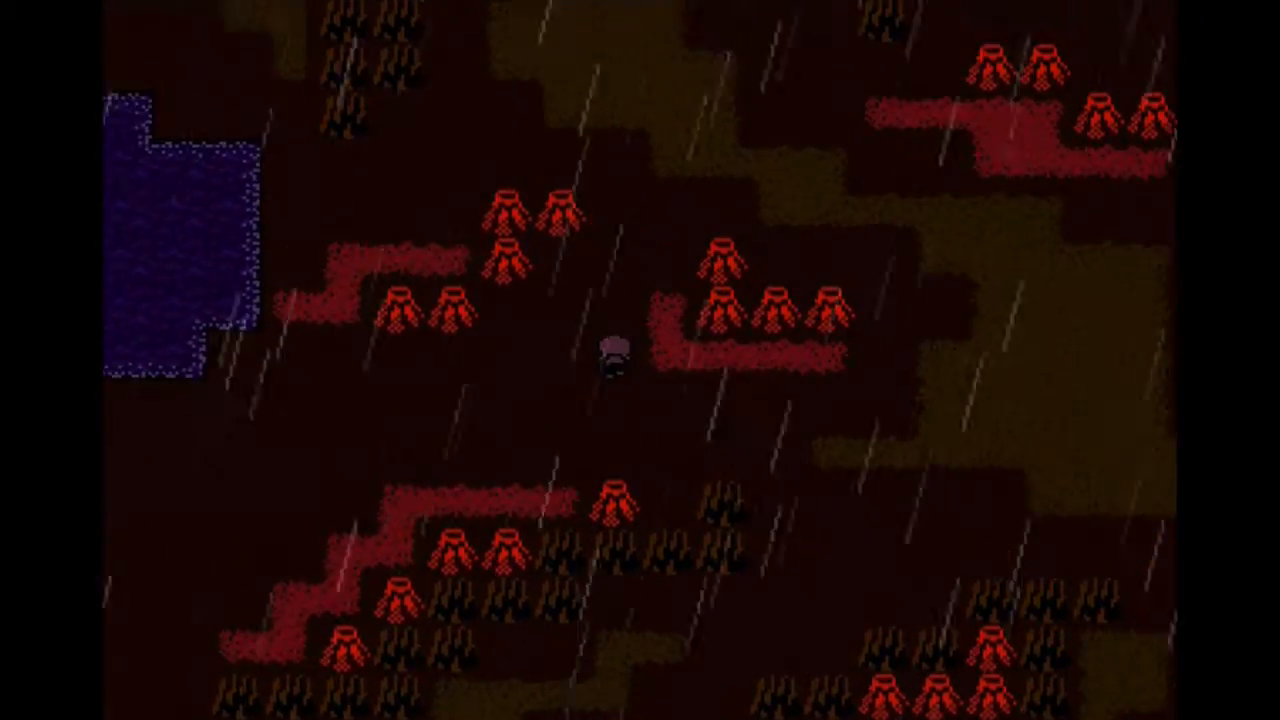
key(up)
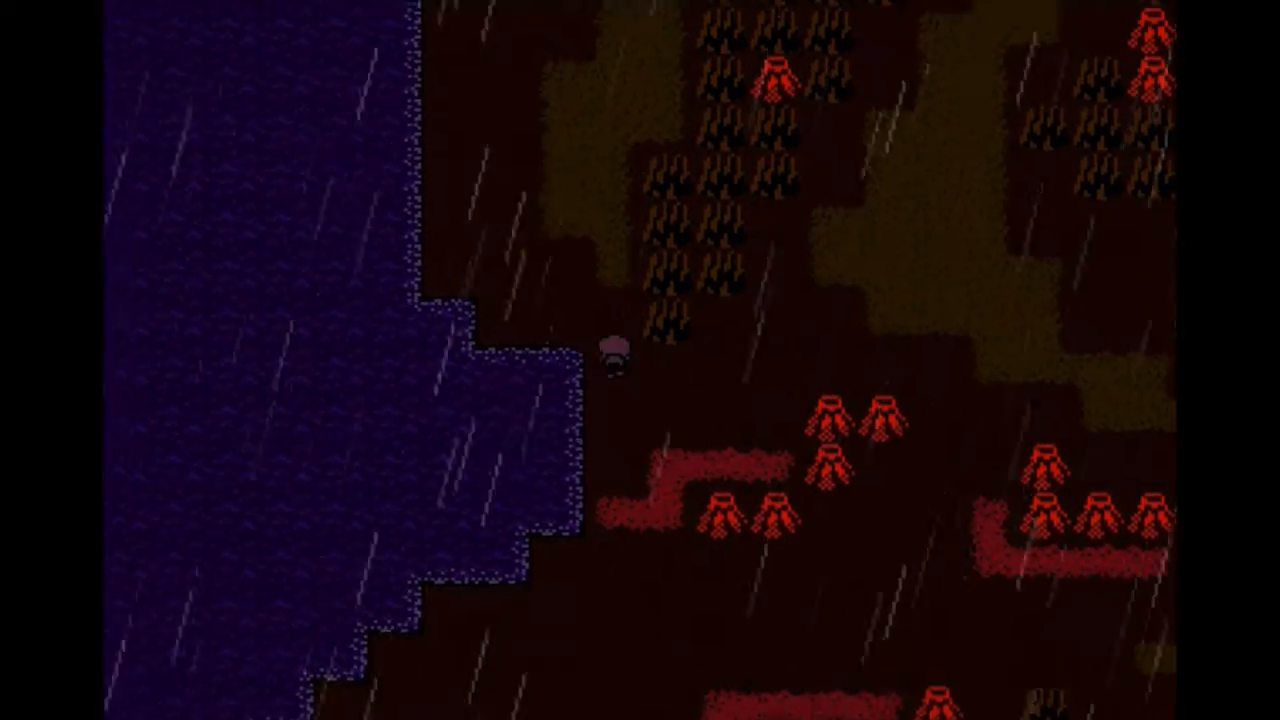
key(Up)
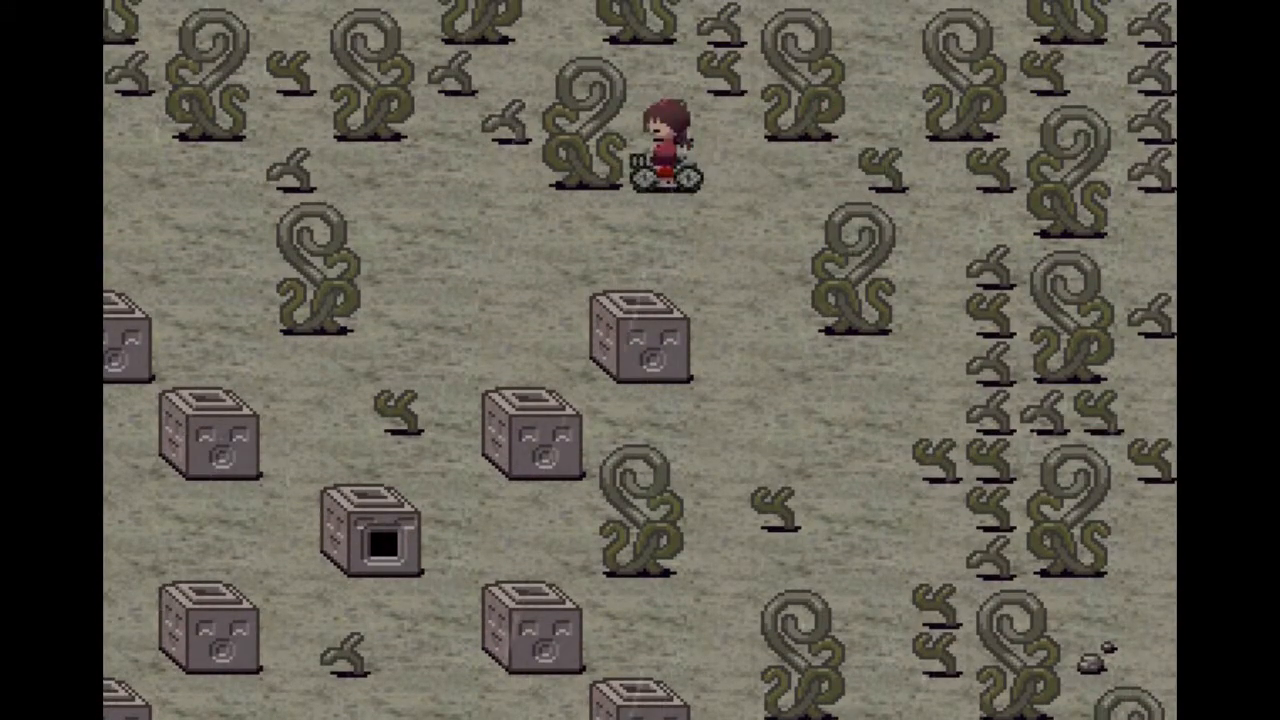
Step: Ride the bicycle around the grey field past the stone face cubes and back
key(Down)
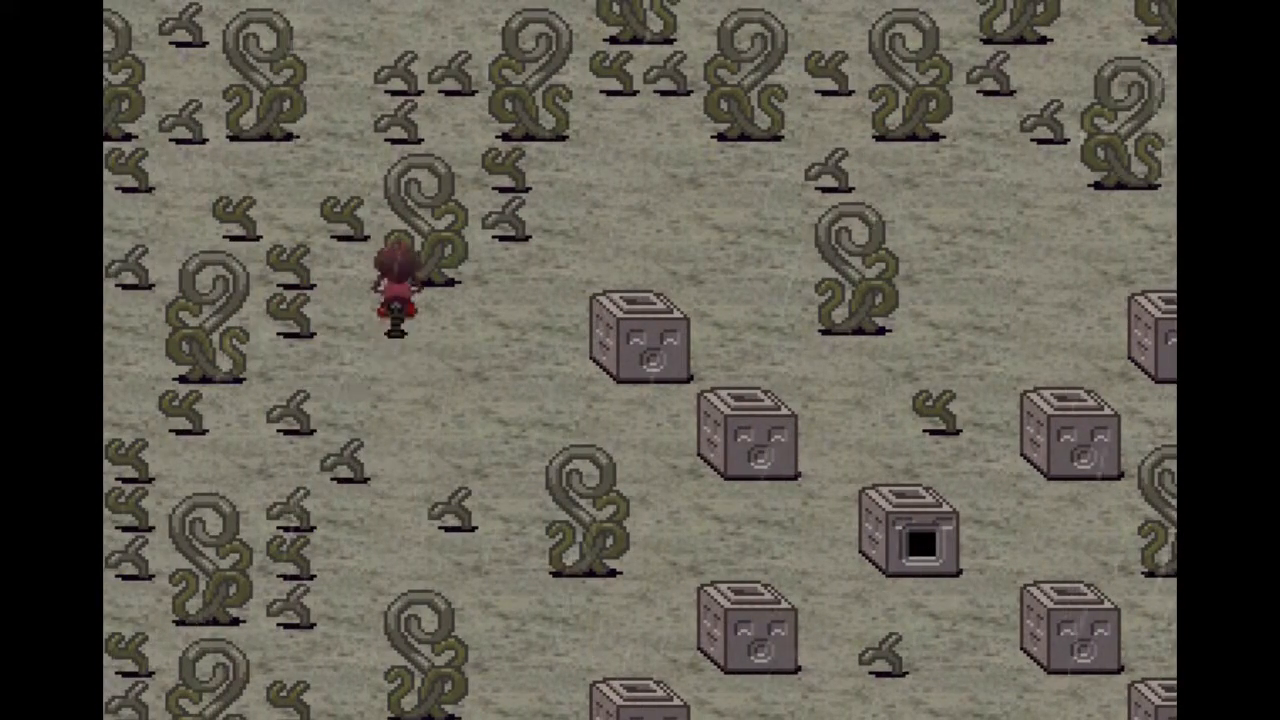
key(Down)
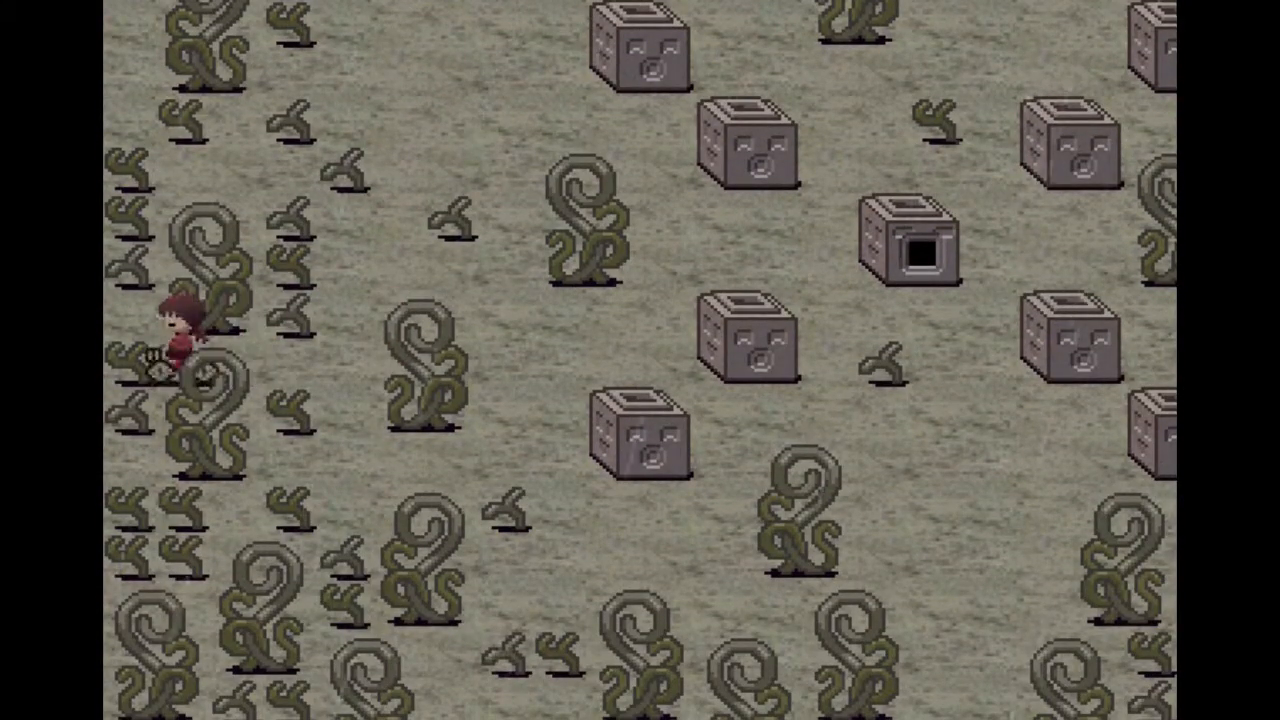
key(down)
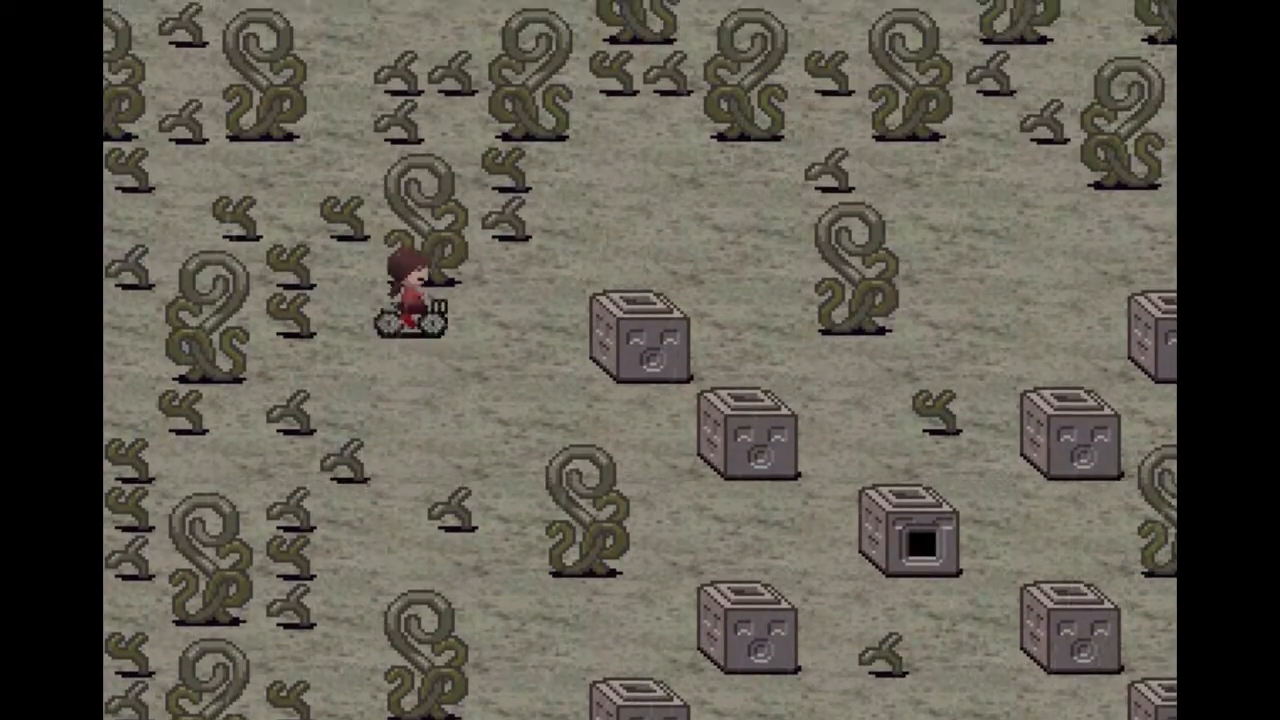
key(up)
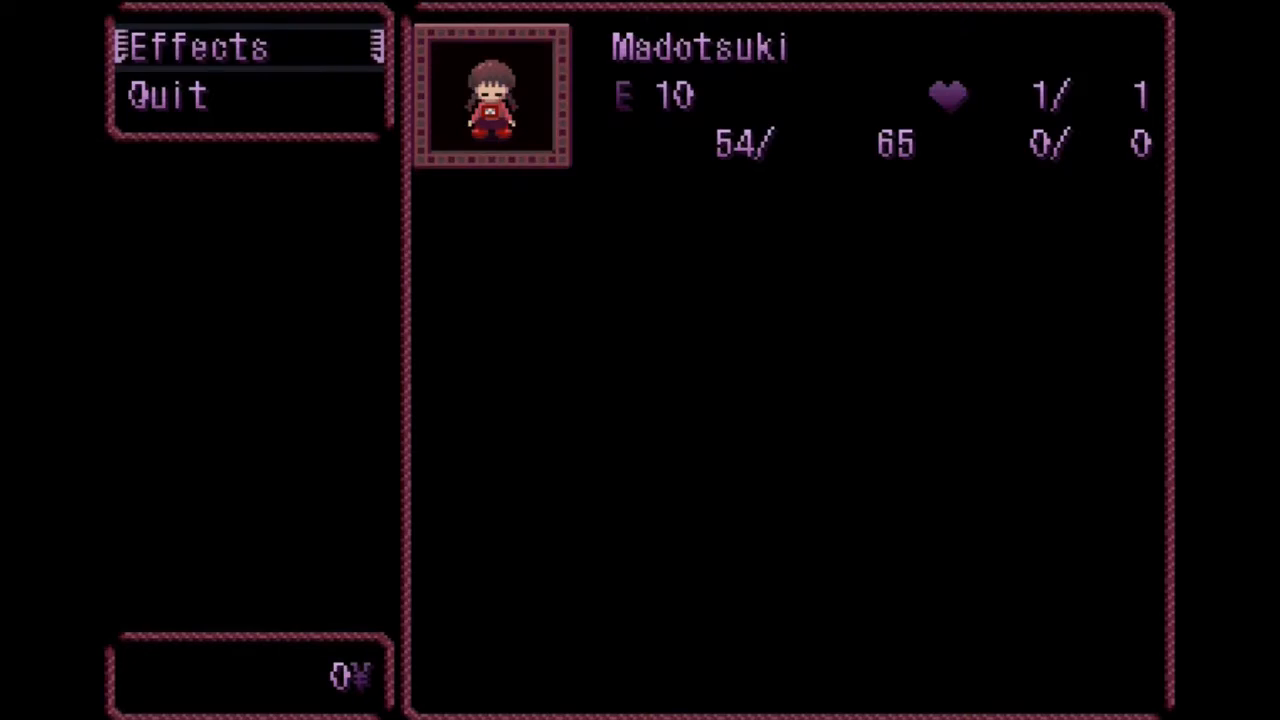
Step: Show the list of Madotsuki's ten collected effects from the pause menu
click(196, 48)
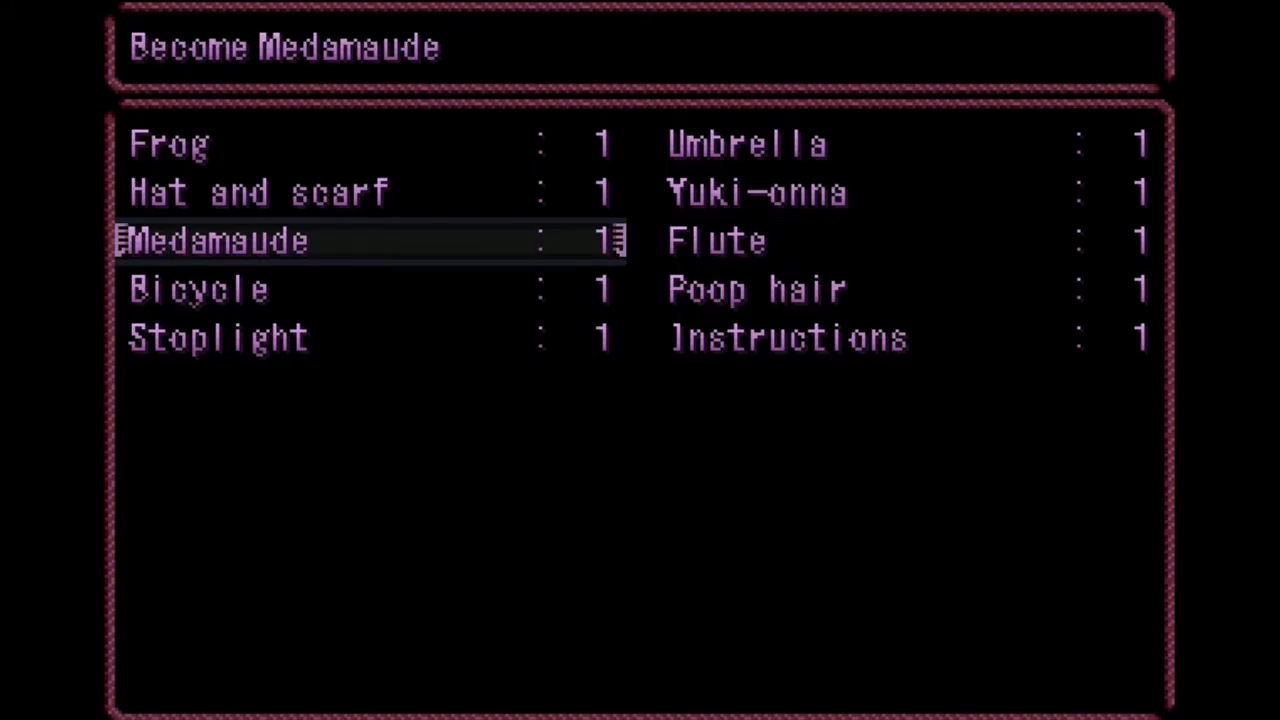